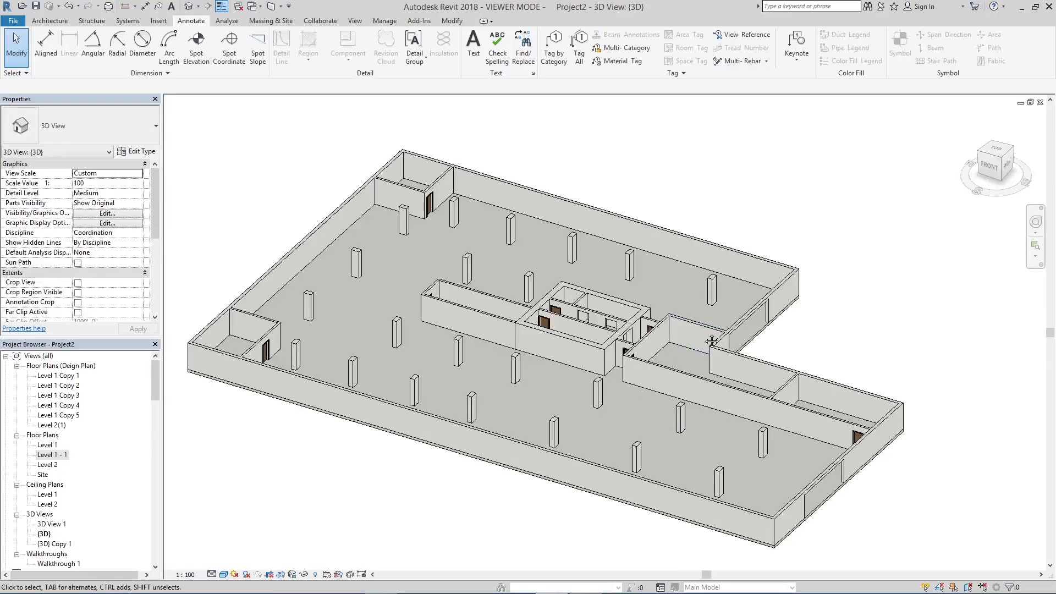
Bring up the Level 1 - 1 floor plan and zoom to the 4" / 0.02 = 200" -> 16'-8" note
{"action": "double_click", "coordinate": [51, 453]}
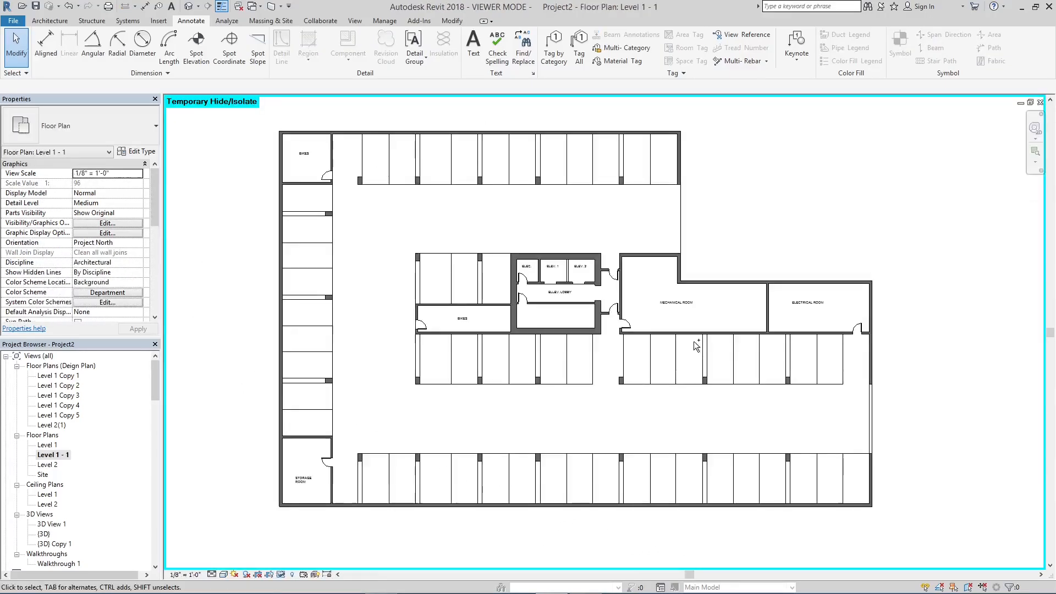
{"action": "left_click", "coordinate": [281, 574]}
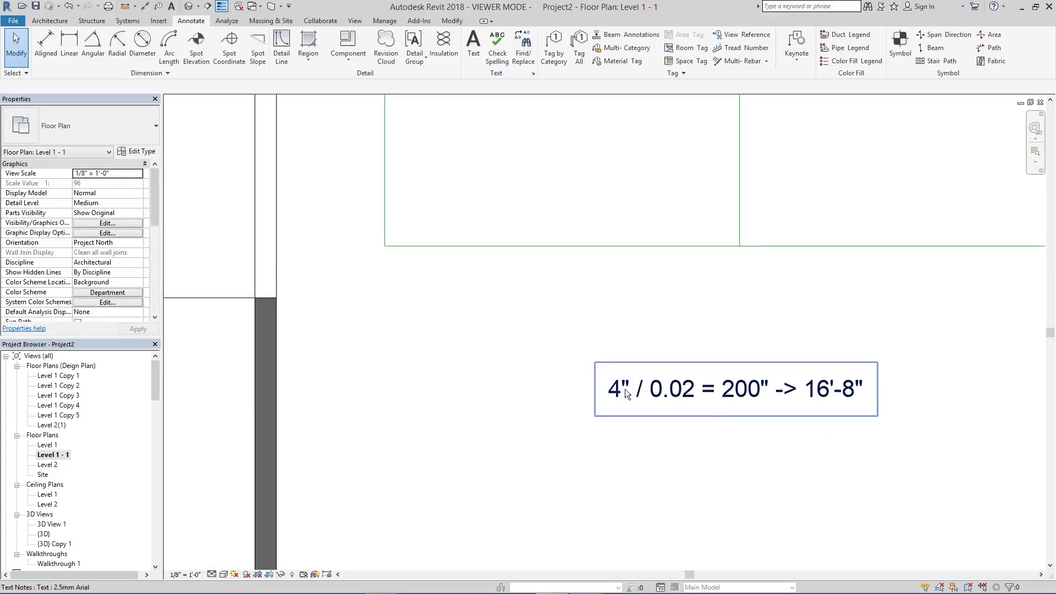
{"action": "mouse_move", "coordinate": [698, 398]}
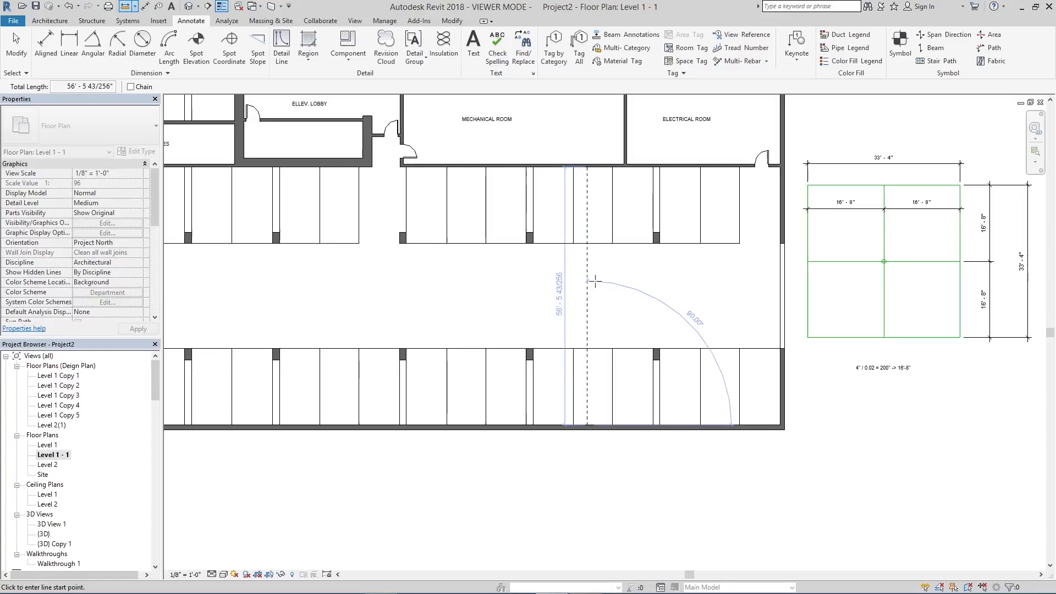
Start Detail Line and lay down the first grid line along the aisle edge
{"action": "left_click", "coordinate": [281, 44]}
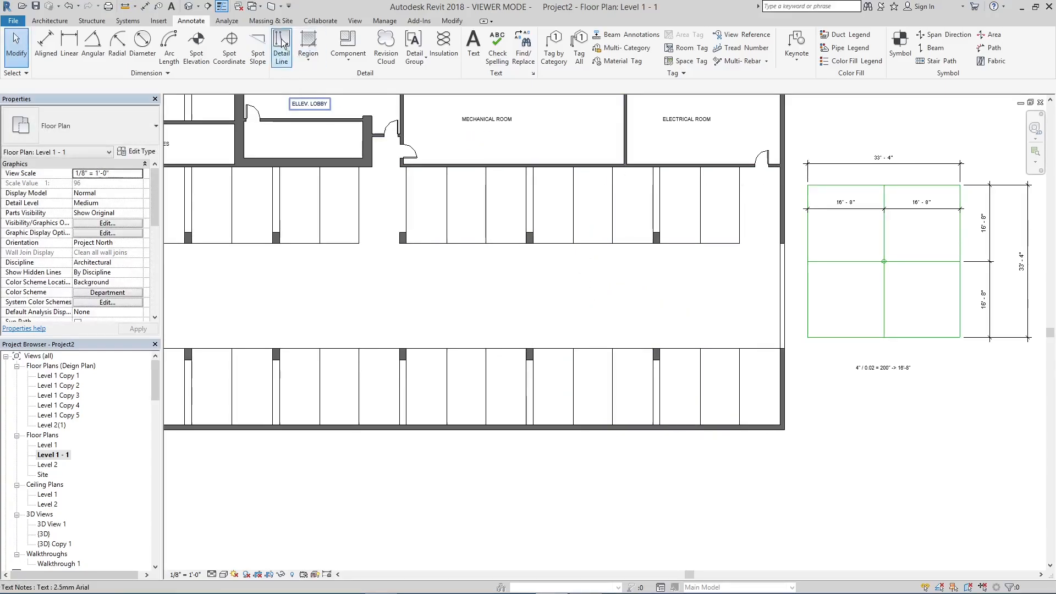
{"action": "left_click", "coordinate": [281, 44]}
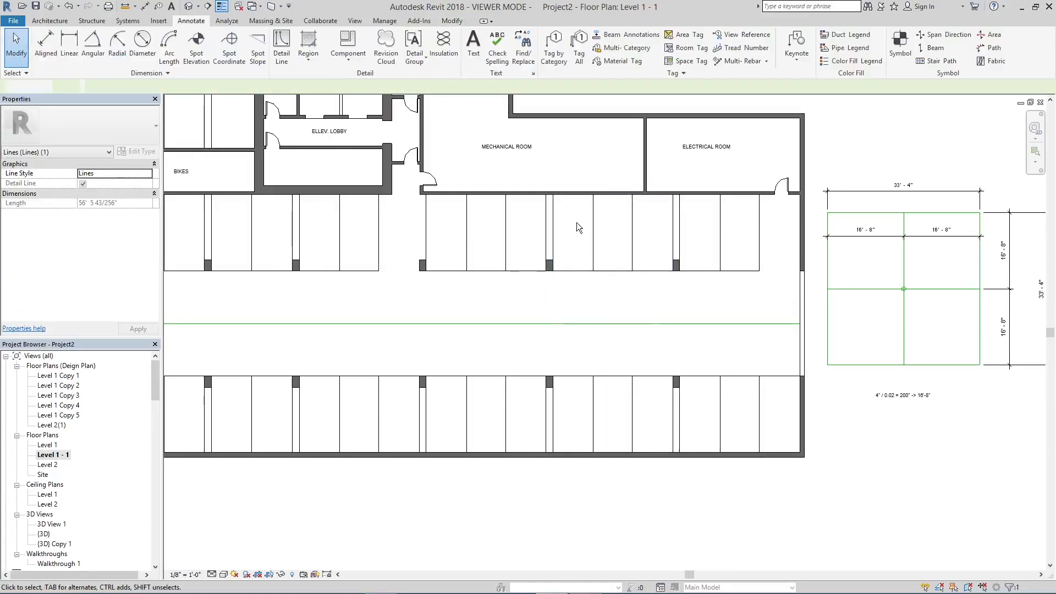
{"action": "left_click", "coordinate": [281, 44]}
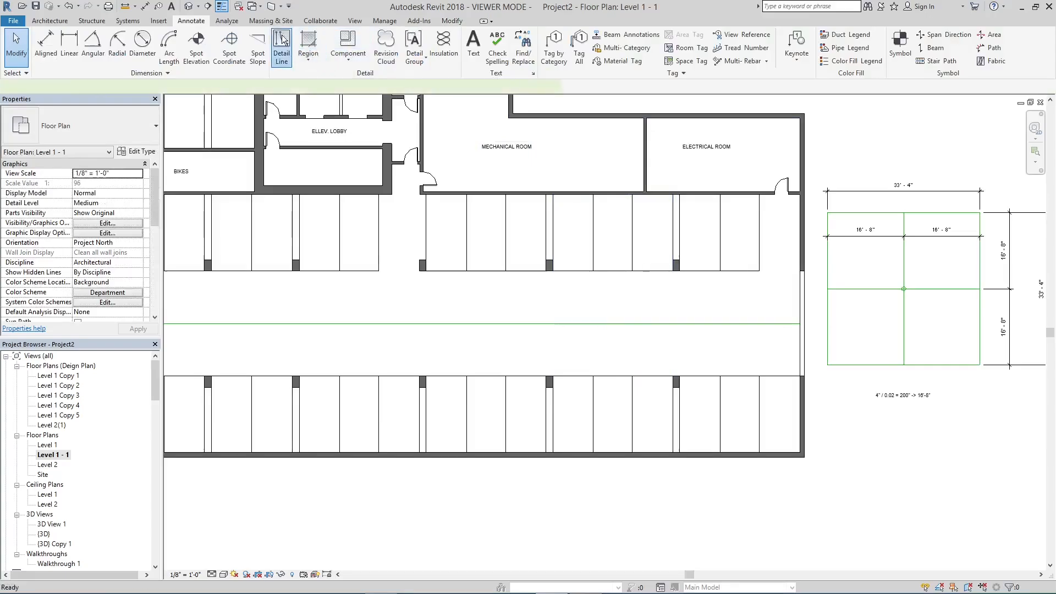
{"action": "left_click", "coordinate": [281, 44]}
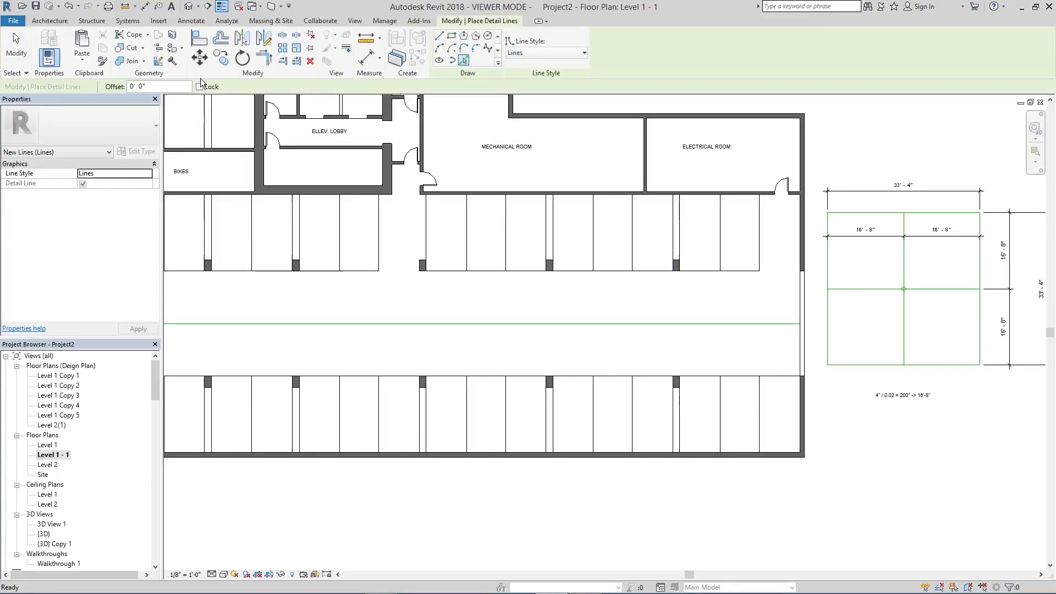
With Offset 33' 4", draw further grid lines across the aisle and begin a diagonal
{"action": "type", "text": "33 4"}
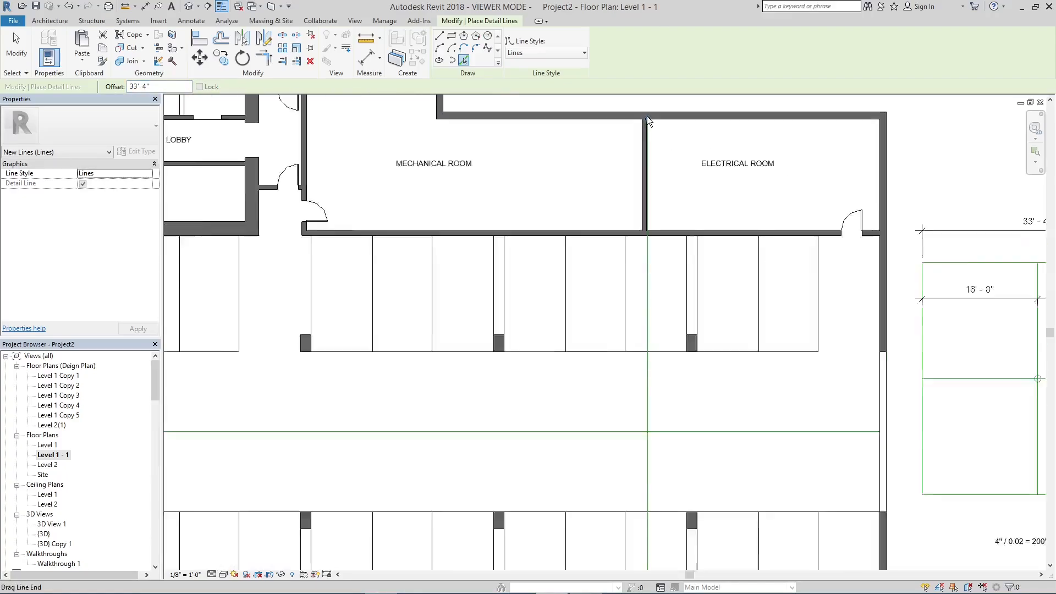
{"action": "left_click", "coordinate": [646, 251]}
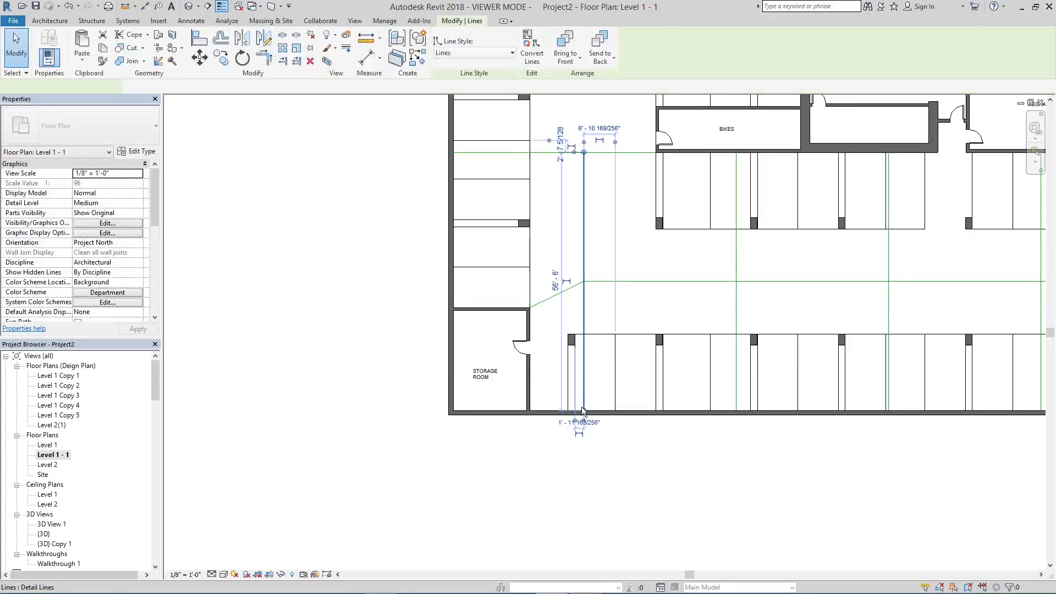
{"action": "left_click", "coordinate": [584, 282]}
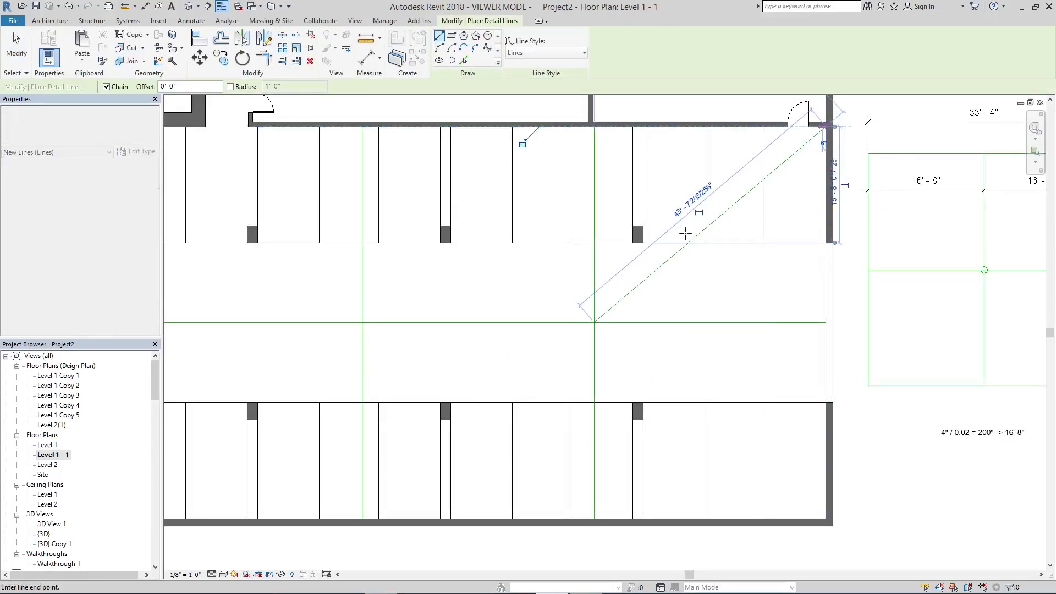
Draw chained diagonals corner to corner so each grid square marks its drain centre
{"action": "left_click", "coordinate": [835, 519]}
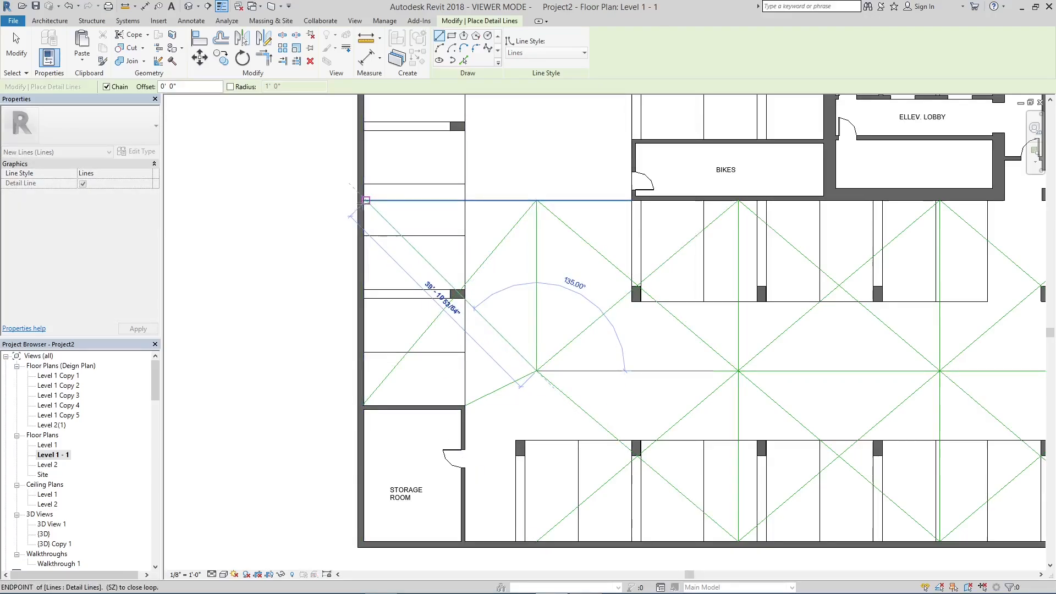
{"action": "left_click", "coordinate": [544, 380]}
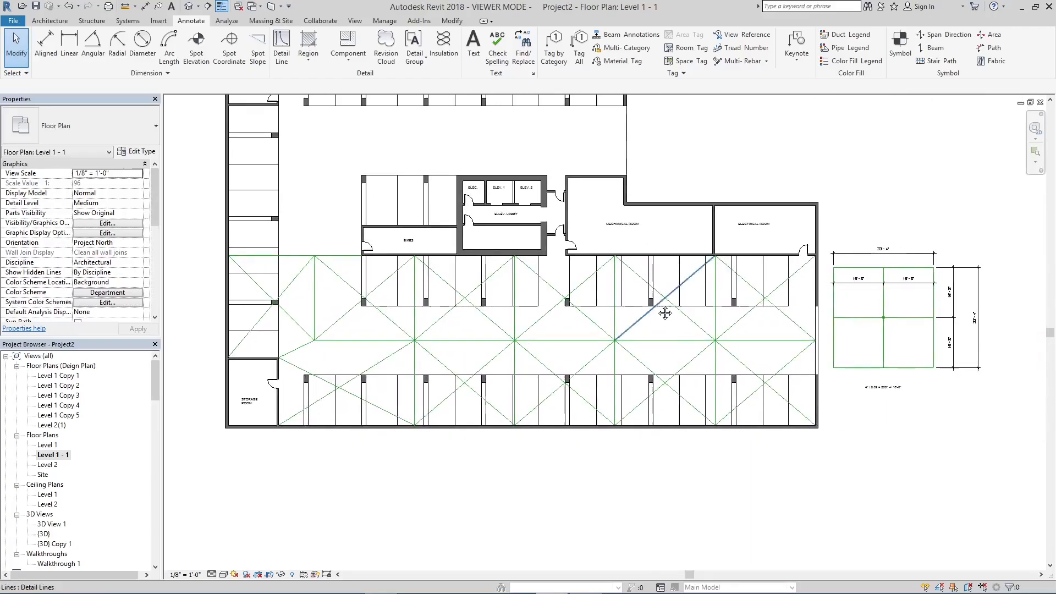
Tile the floor plan and 3D view windows side by side
{"action": "left_click", "coordinate": [354, 21]}
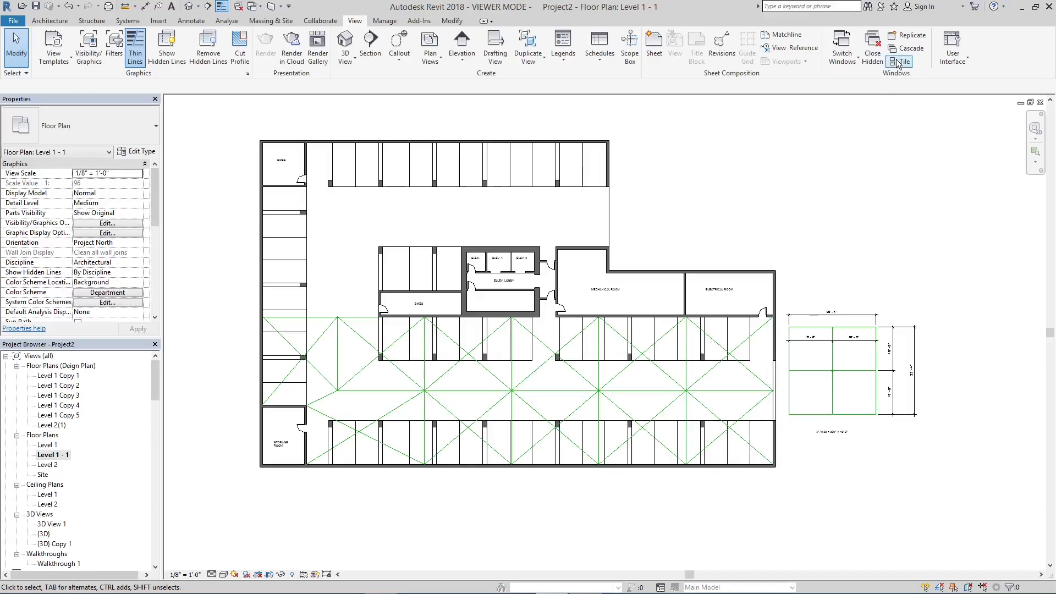
{"action": "left_click", "coordinate": [899, 61]}
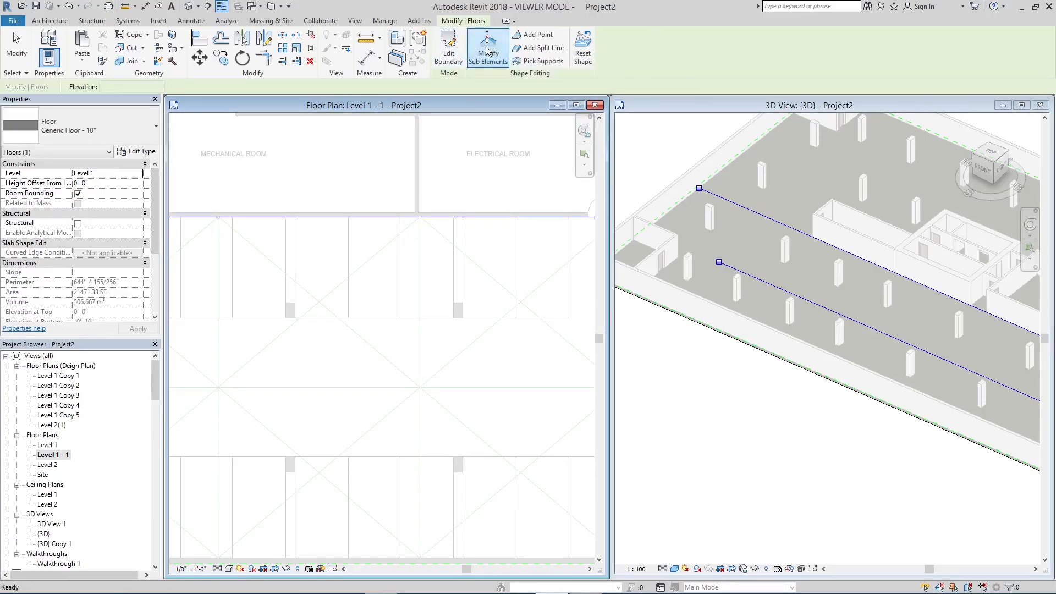
Add split lines to the floor slab along the detail grid lines
{"action": "left_click", "coordinate": [486, 47]}
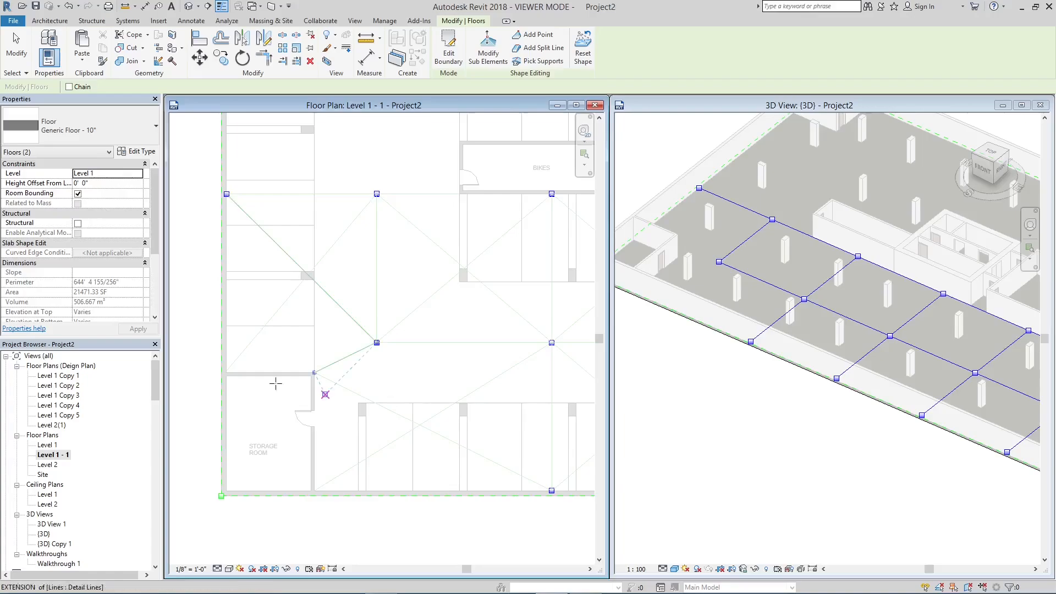
{"action": "left_click", "coordinate": [315, 372]}
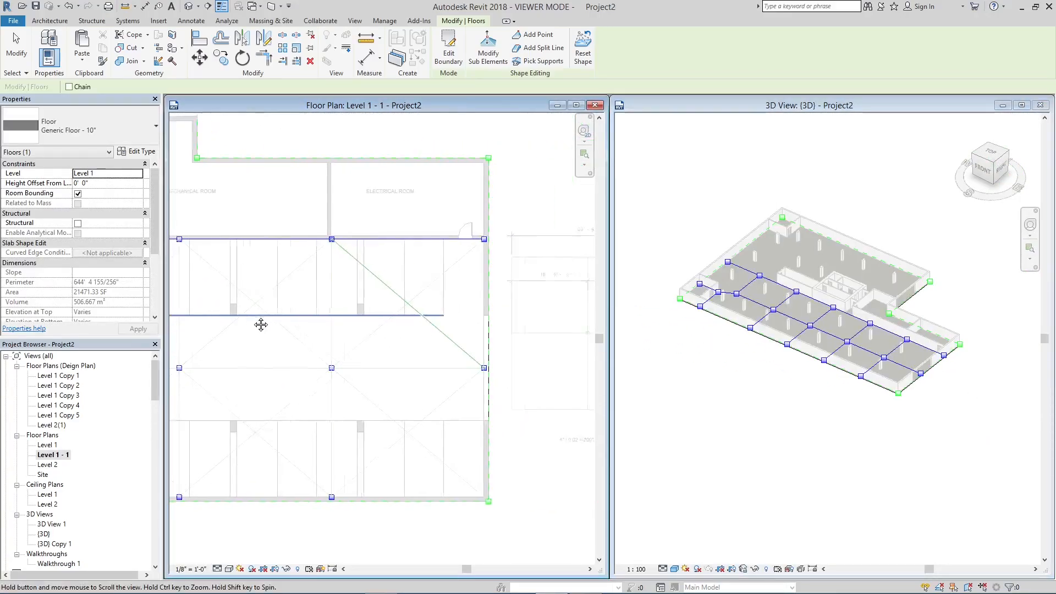
{"action": "left_click", "coordinate": [487, 48]}
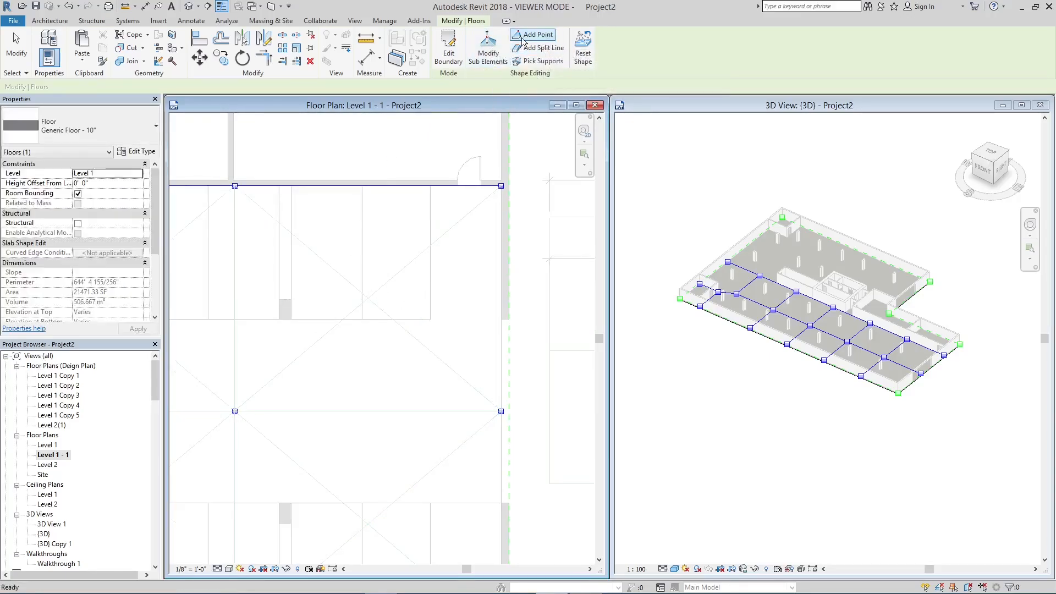
Add points at -4" relative elevation at the centres of the grid squares
{"action": "left_click", "coordinate": [532, 34]}
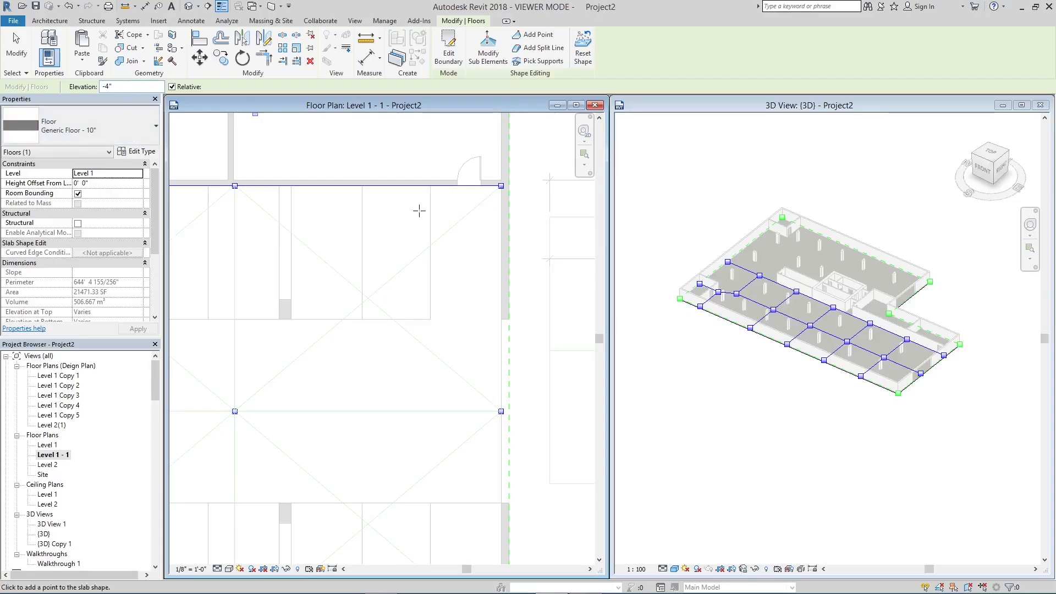
{"action": "left_click", "coordinate": [369, 297]}
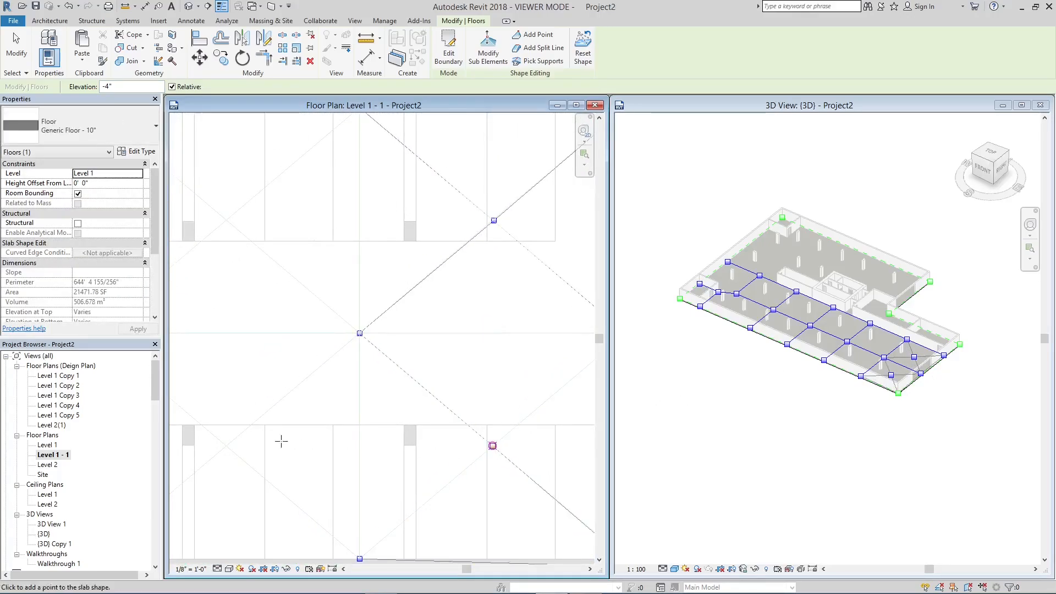
{"action": "left_click", "coordinate": [225, 220]}
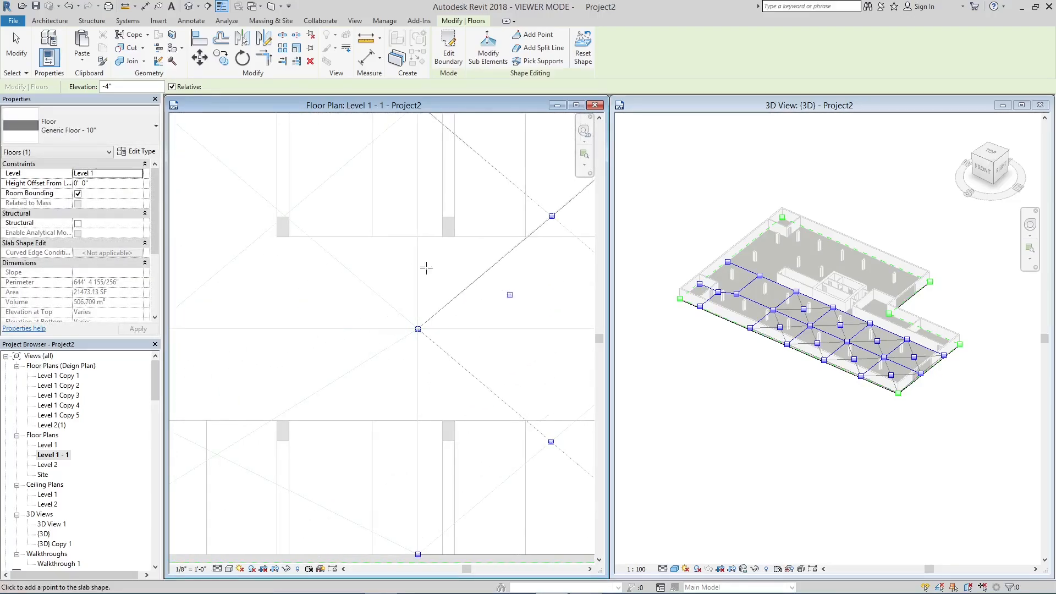
{"action": "mouse_move", "coordinate": [282, 217]}
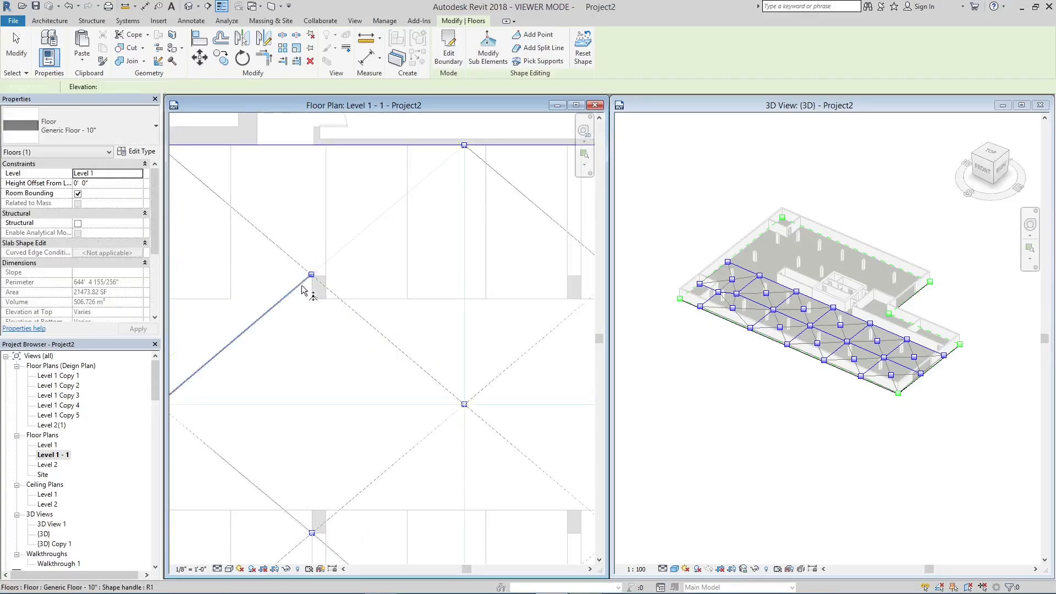
Adjust a remaining shape point and finish the slab shape editing
{"action": "left_click", "coordinate": [309, 275]}
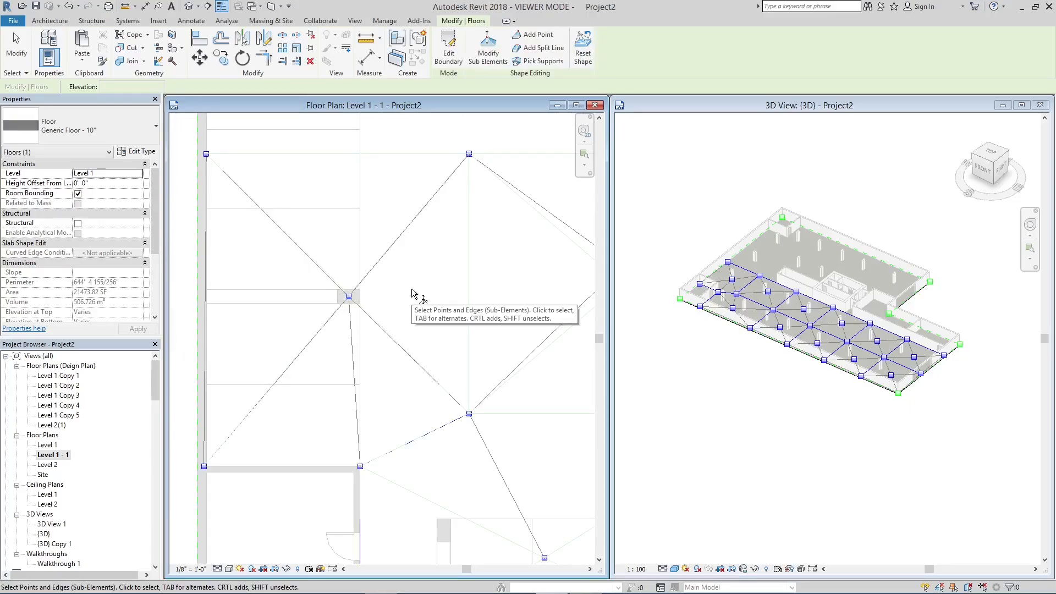
{"action": "left_click", "coordinate": [348, 295]}
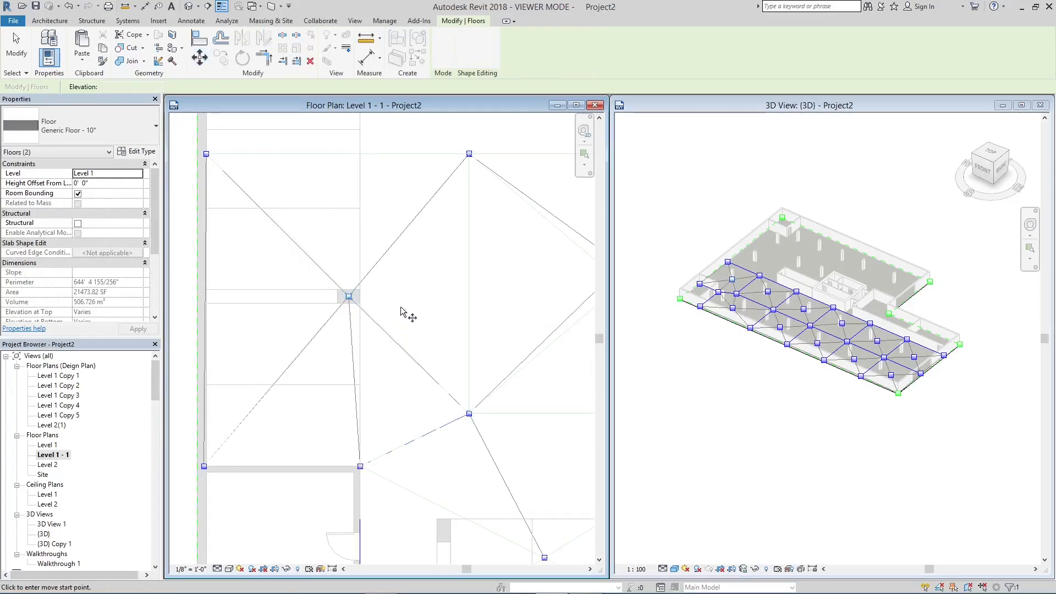
{"action": "left_click", "coordinate": [348, 294]}
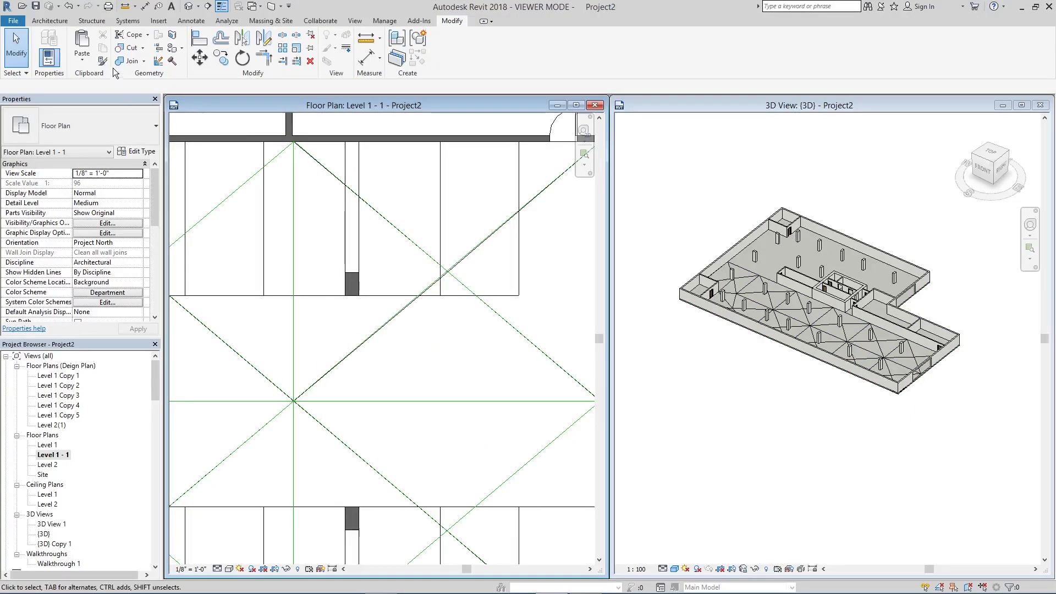
Start Place a Component with the Floor Drain FD family at a 1" offset
{"action": "left_click", "coordinate": [130, 47]}
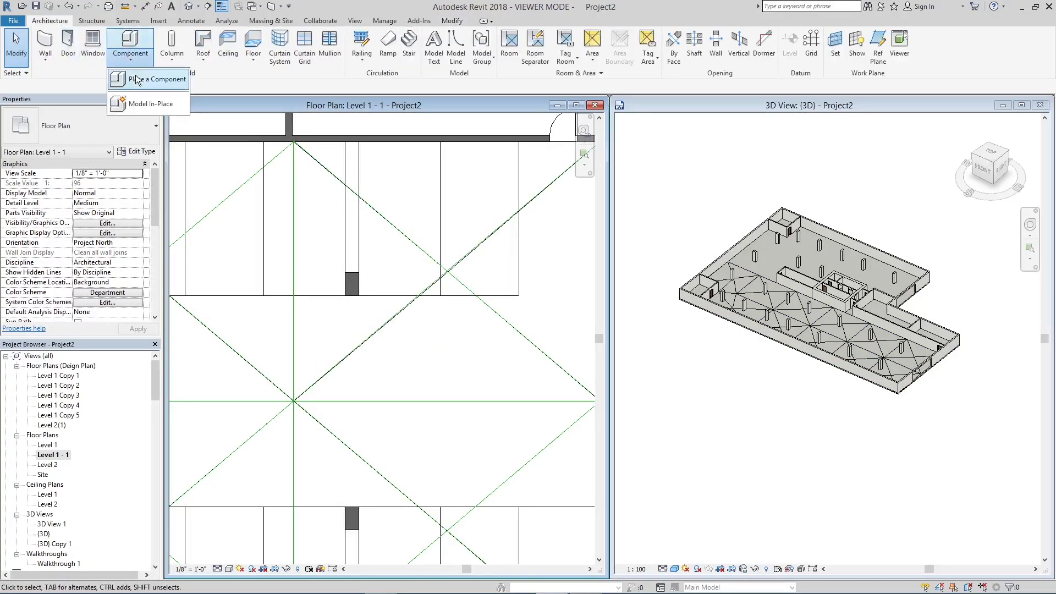
{"action": "left_click", "coordinate": [148, 79]}
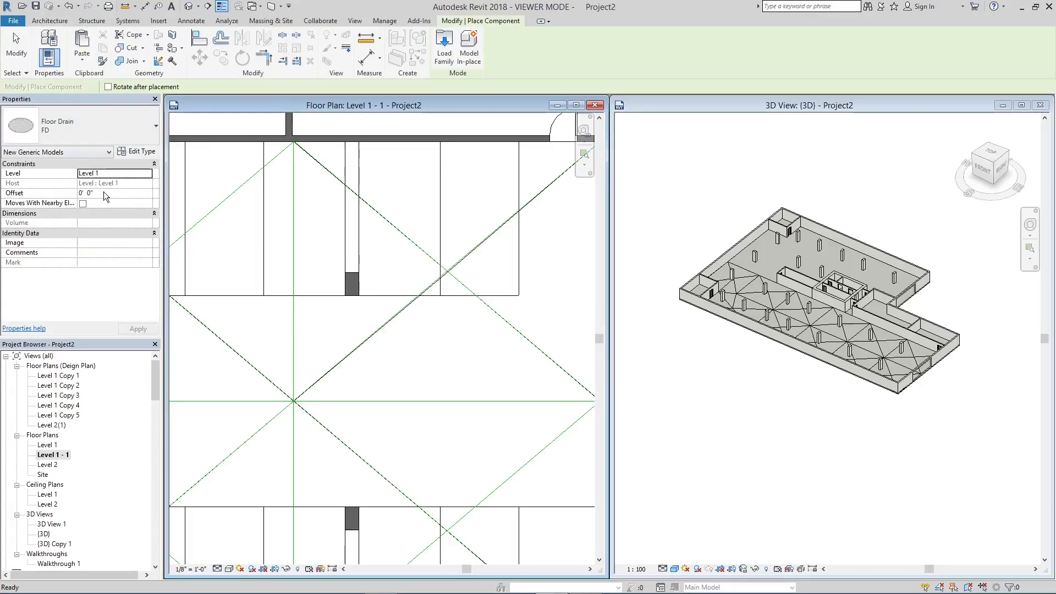
{"action": "type", "text": "1"}
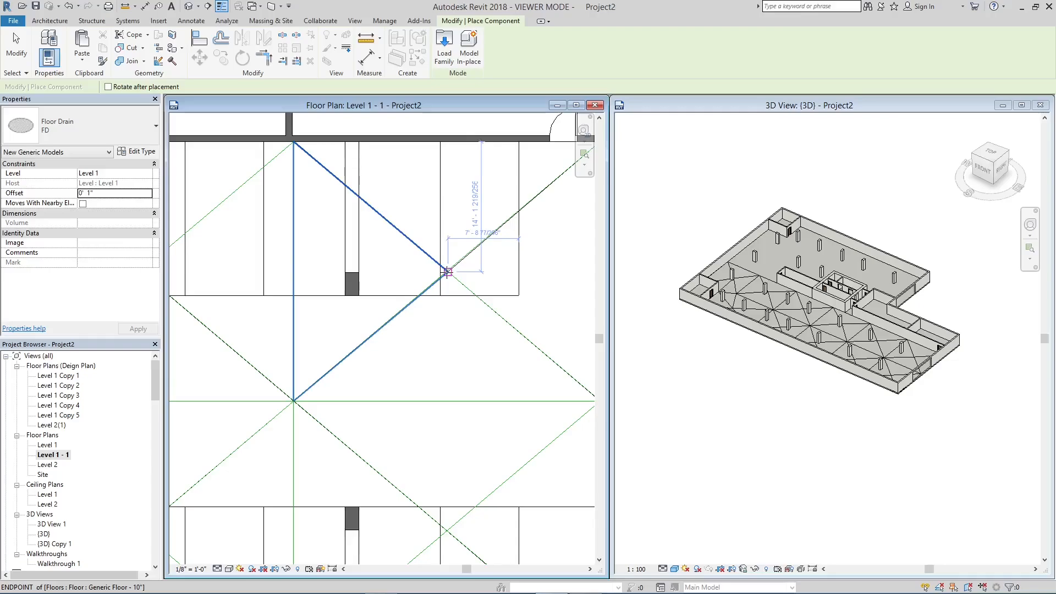
Drop floor drains at two slab low-point intersections
{"action": "left_click_drag", "start_coordinate": [448, 273], "coordinate": [571, 297]}
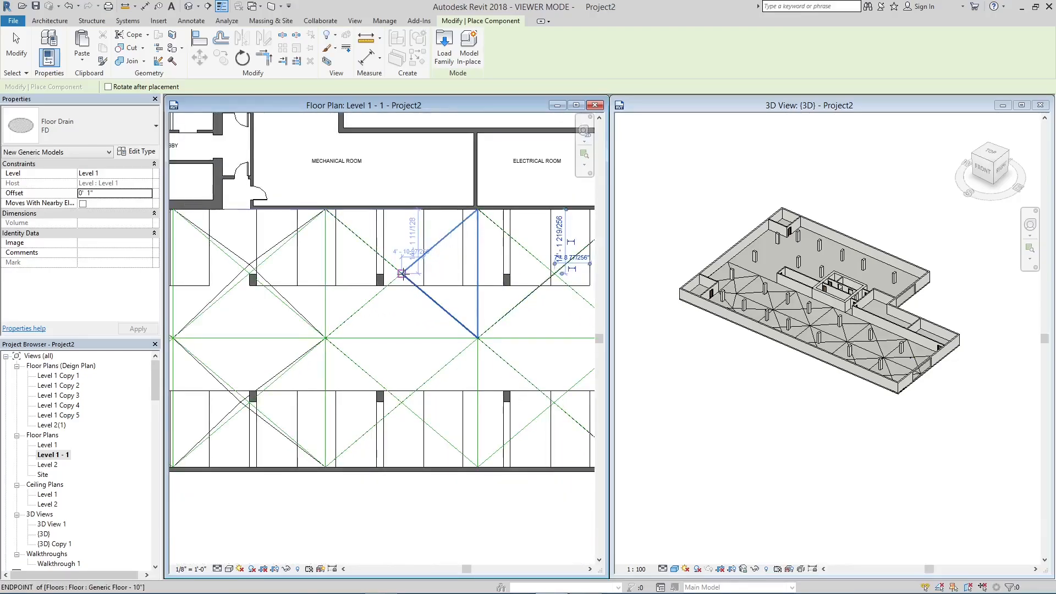
{"action": "left_click", "coordinate": [250, 263]}
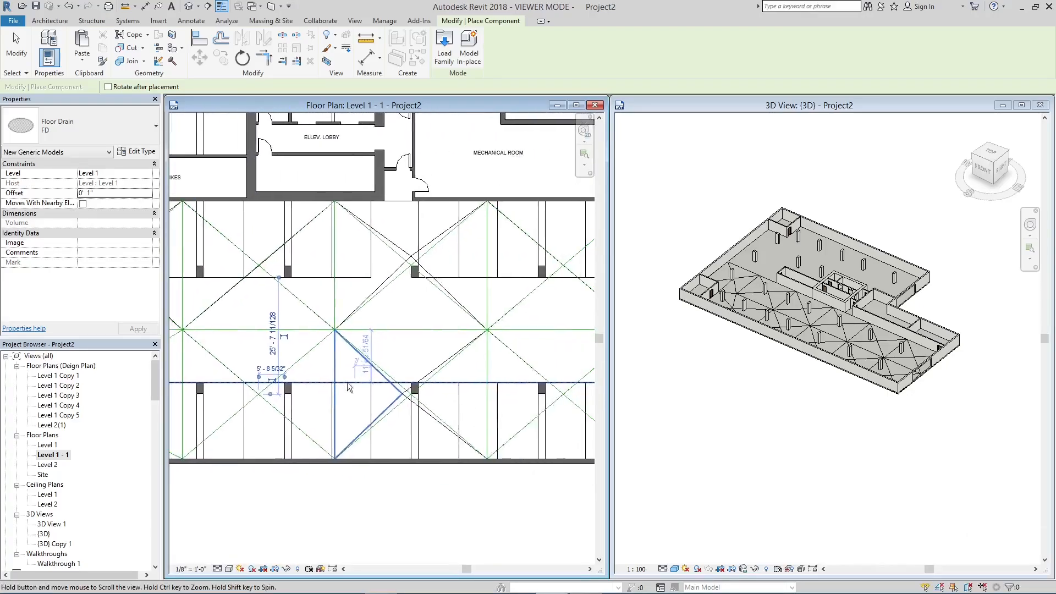
{"action": "left_click", "coordinate": [411, 390]}
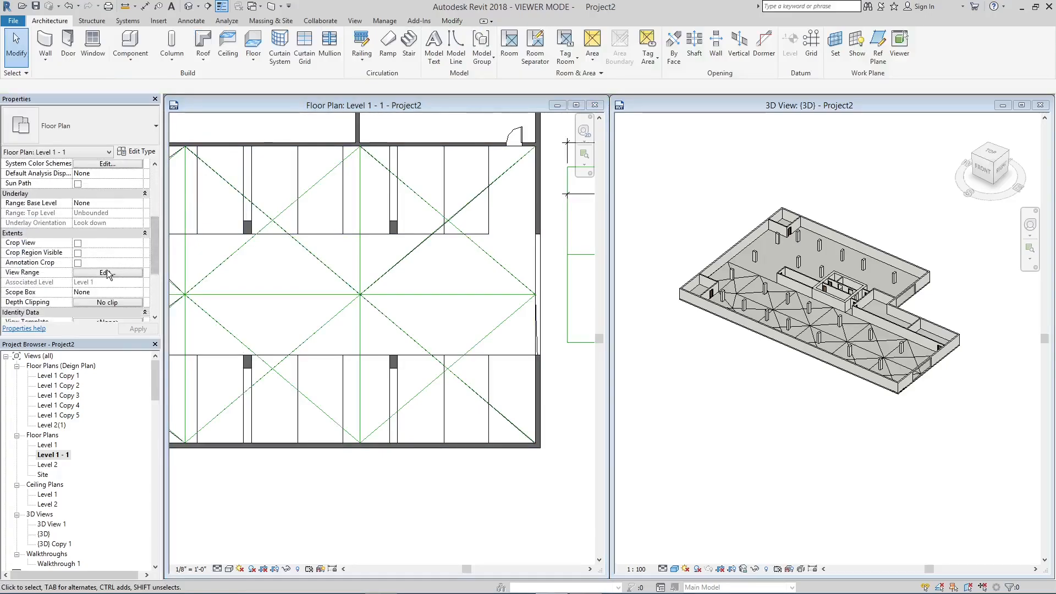
Lower the plan's Bottom and View Depth in View Range so the drains show
{"action": "left_click", "coordinate": [106, 272]}
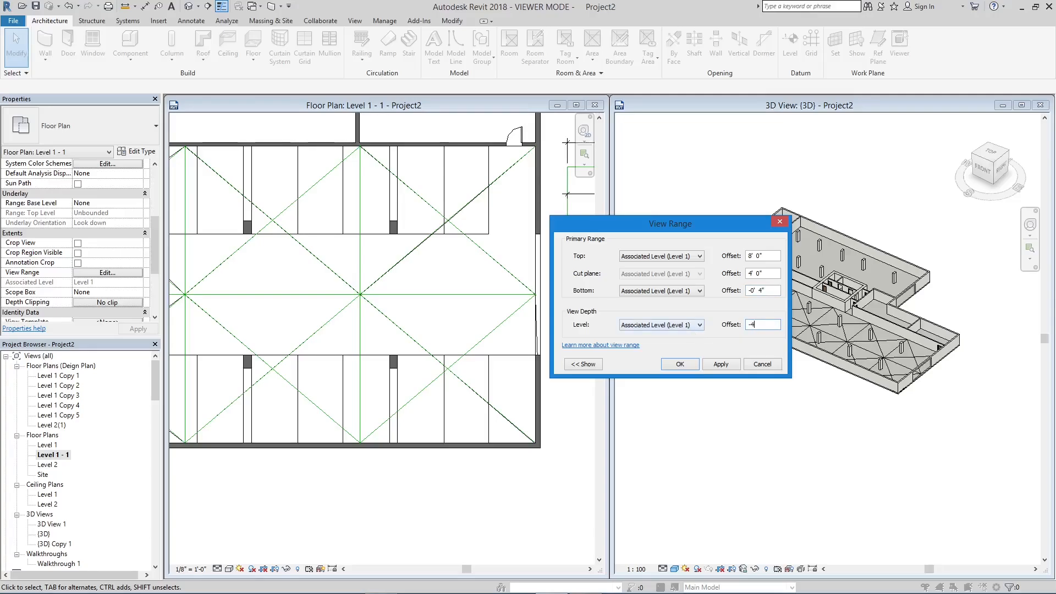
{"action": "left_click", "coordinate": [679, 363]}
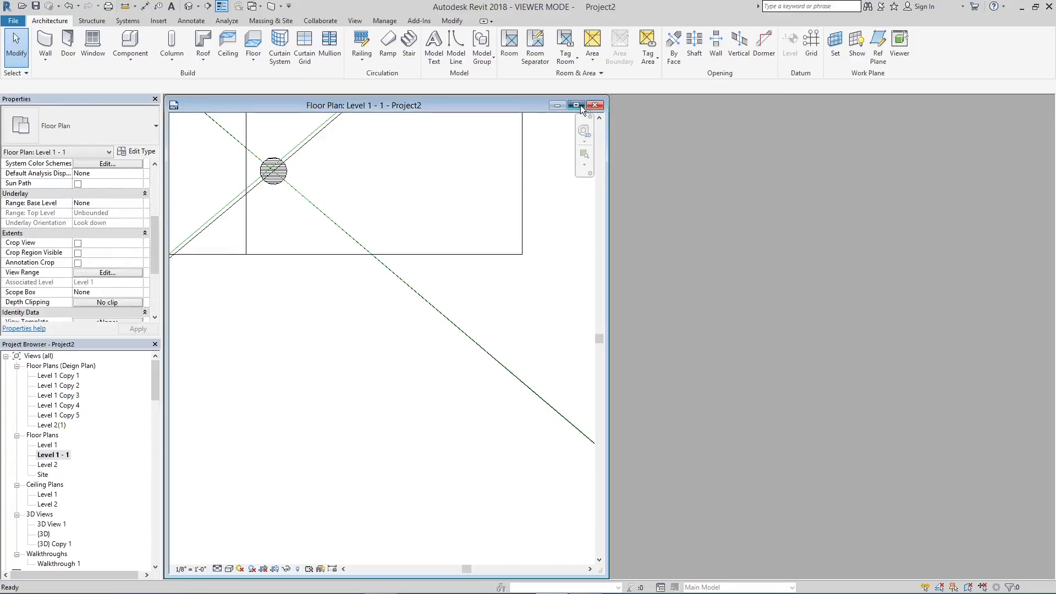
Maximize the plan and filter the box selection down to Lines (Lines) only
{"action": "left_click", "coordinate": [576, 104]}
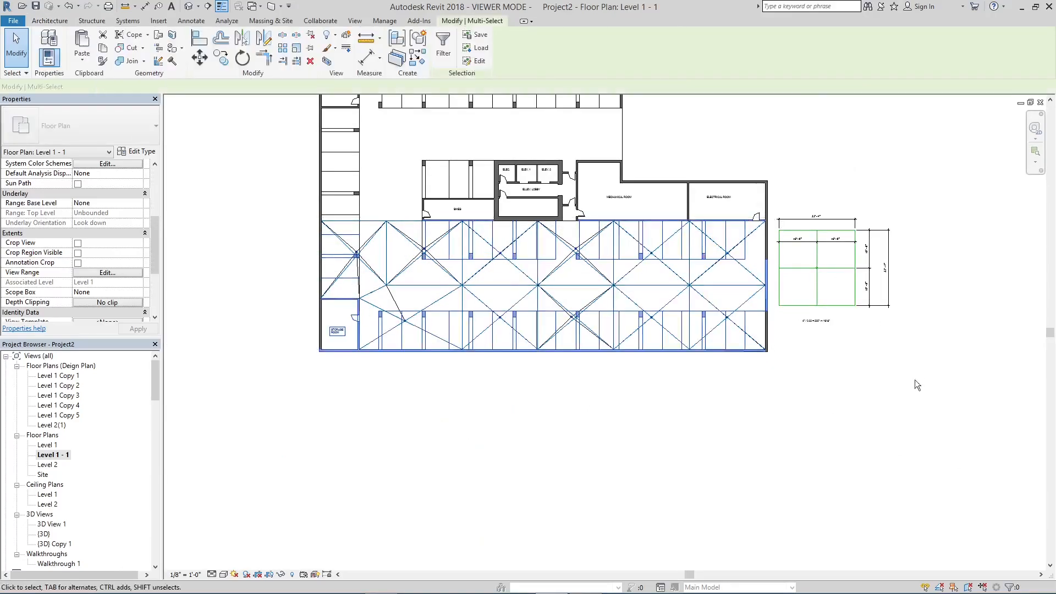
{"action": "left_click", "coordinate": [442, 53]}
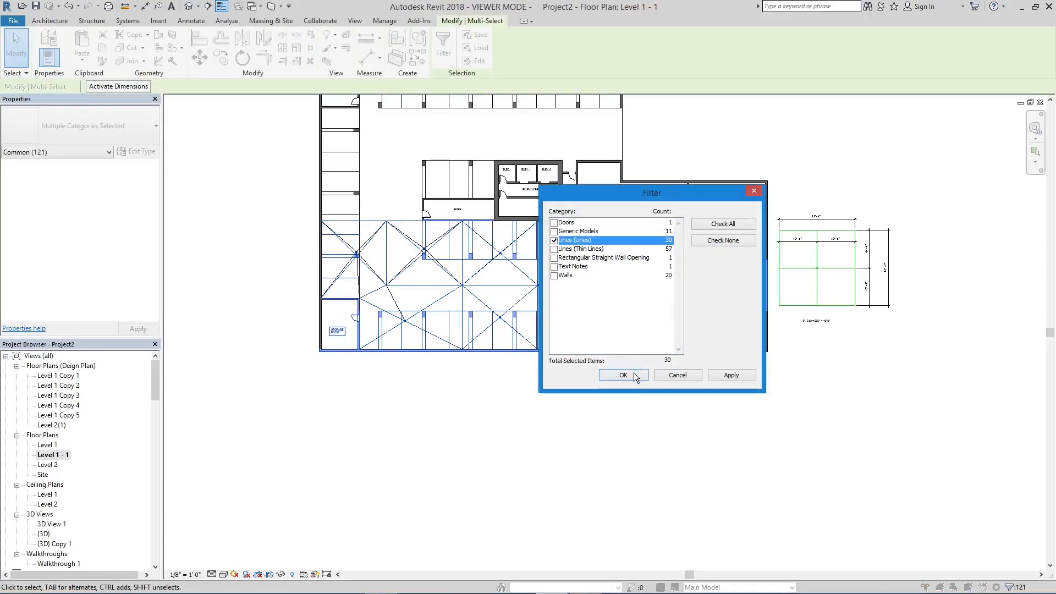
{"action": "left_click", "coordinate": [621, 375]}
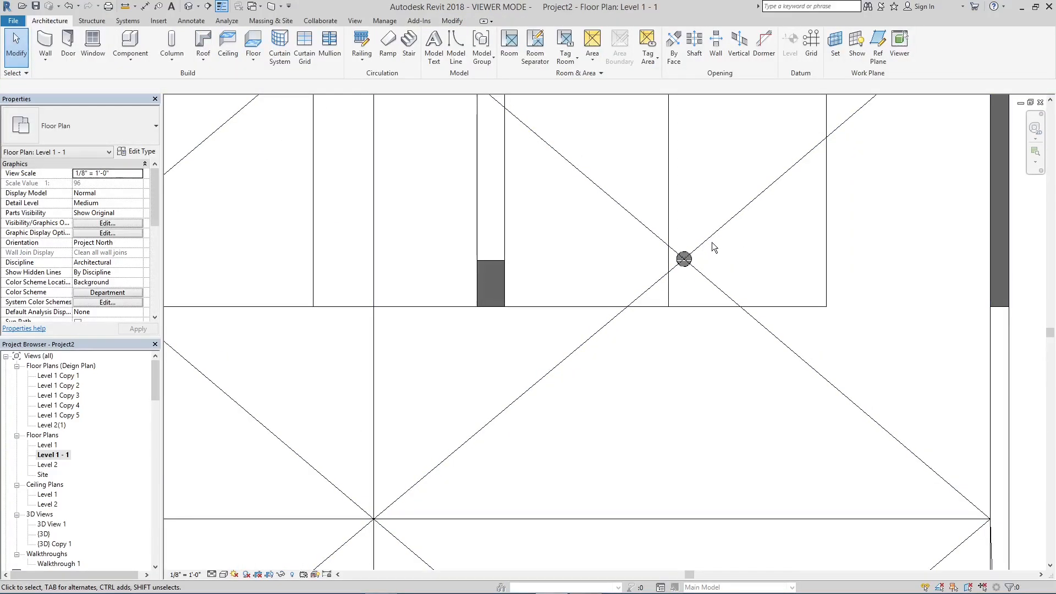
Tag the placed floor drains by category with FD labels and position each tag below its drain
{"action": "left_click", "coordinate": [682, 258]}
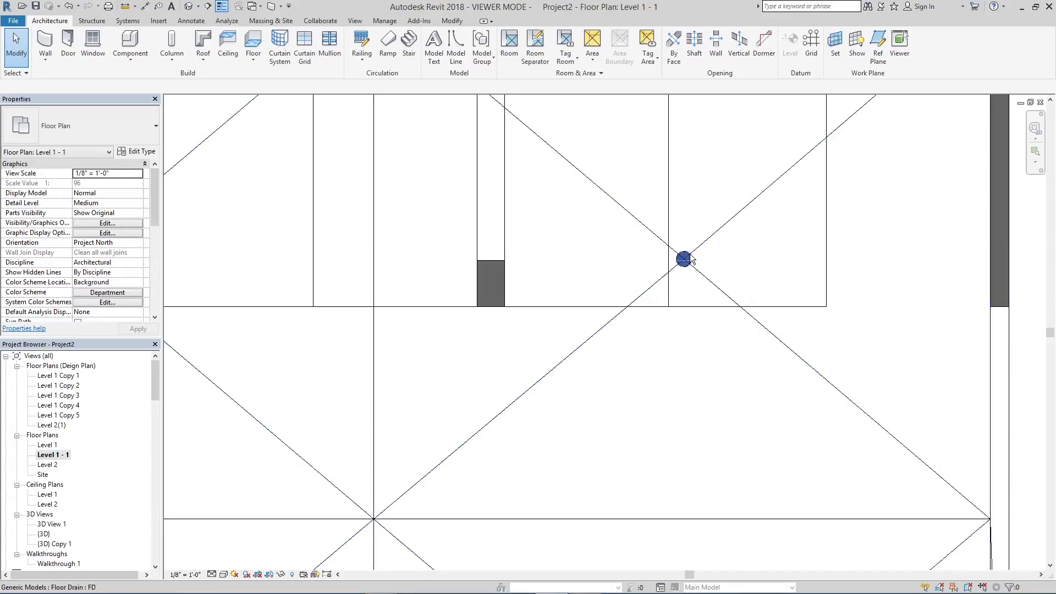
{"action": "left_click", "coordinate": [191, 20]}
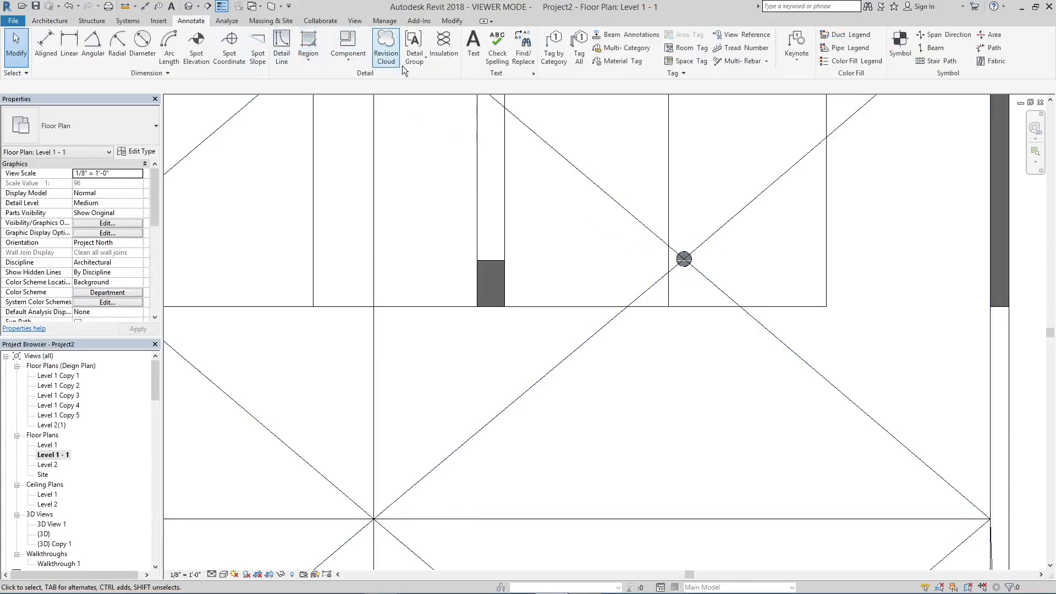
{"action": "left_click", "coordinate": [682, 259]}
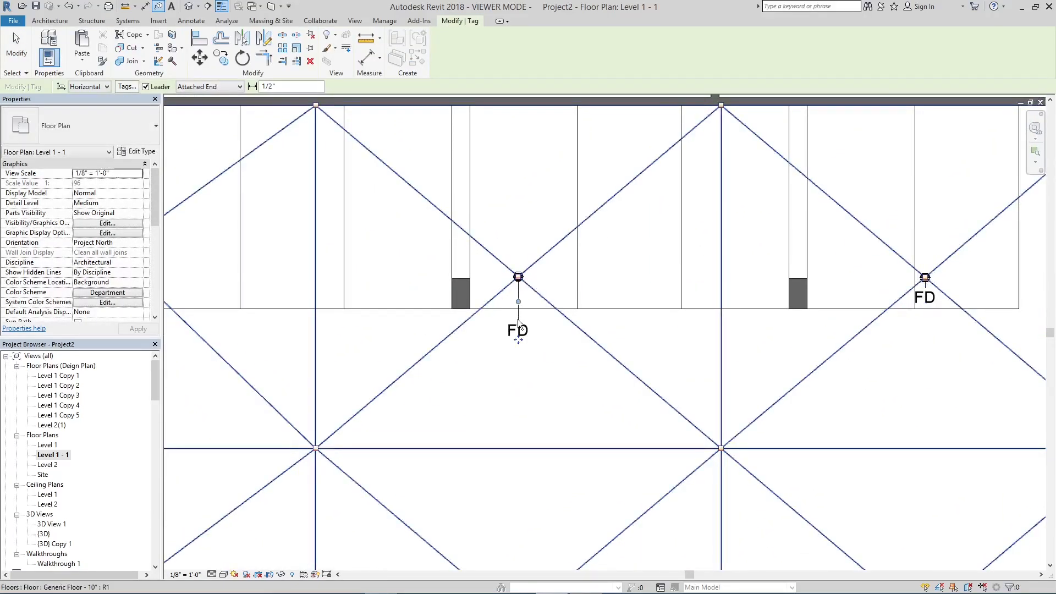
{"action": "left_click_drag", "start_coordinate": [517, 330], "coordinate": [517, 297]}
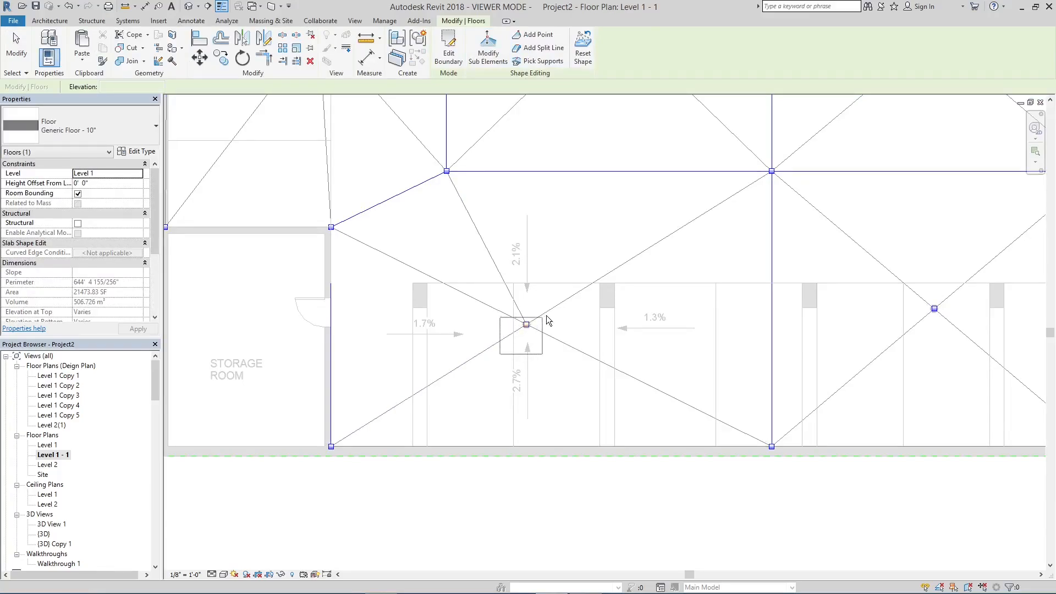
Modify the slab's sub elements and set the storage-room low point elevation to -4.5"
{"action": "left_click", "coordinate": [199, 57]}
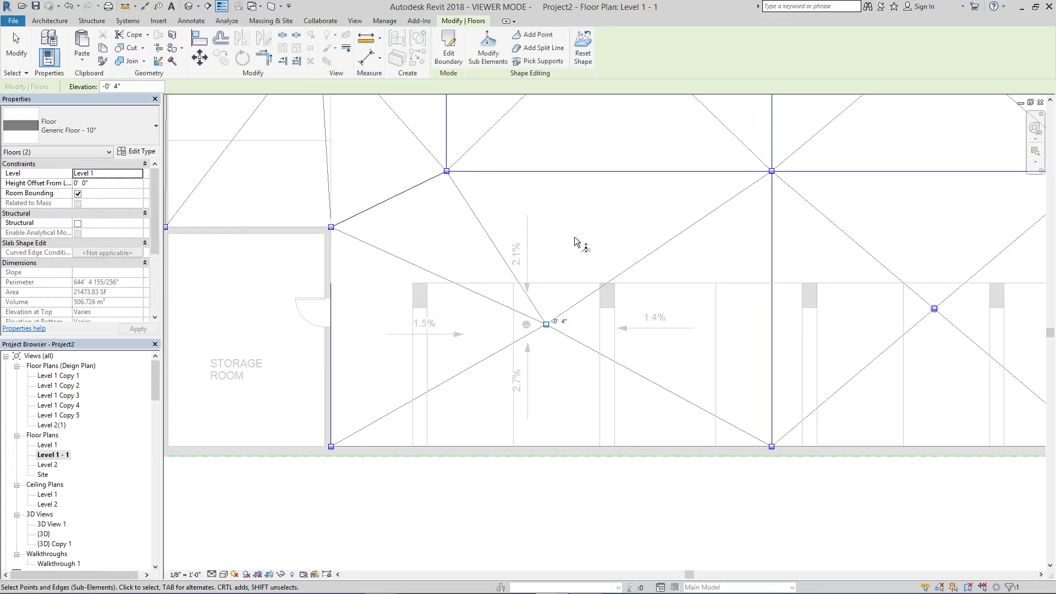
{"action": "left_click", "coordinate": [191, 20]}
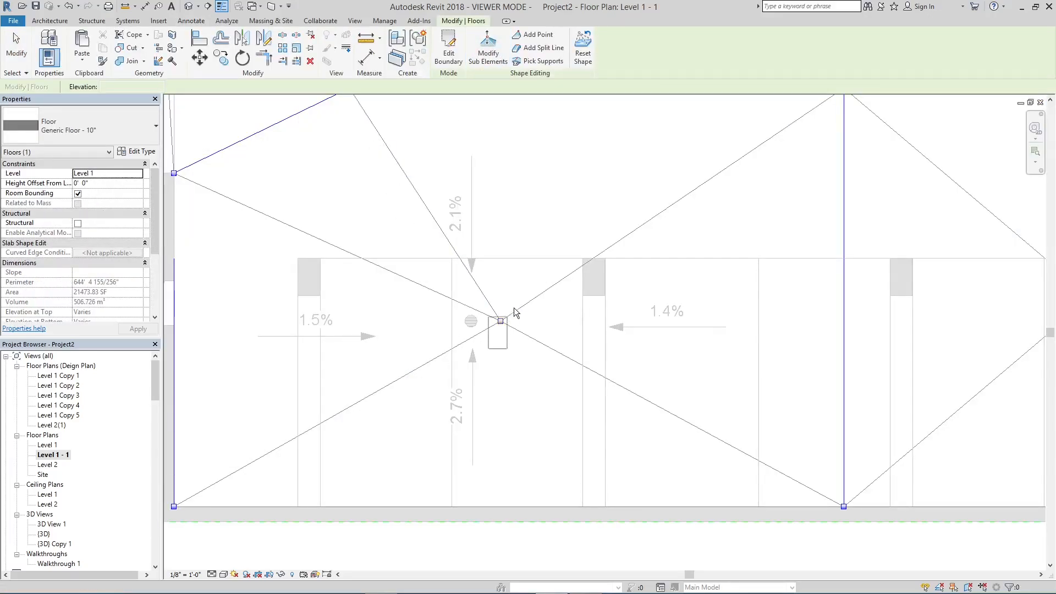
{"action": "left_click", "coordinate": [497, 320]}
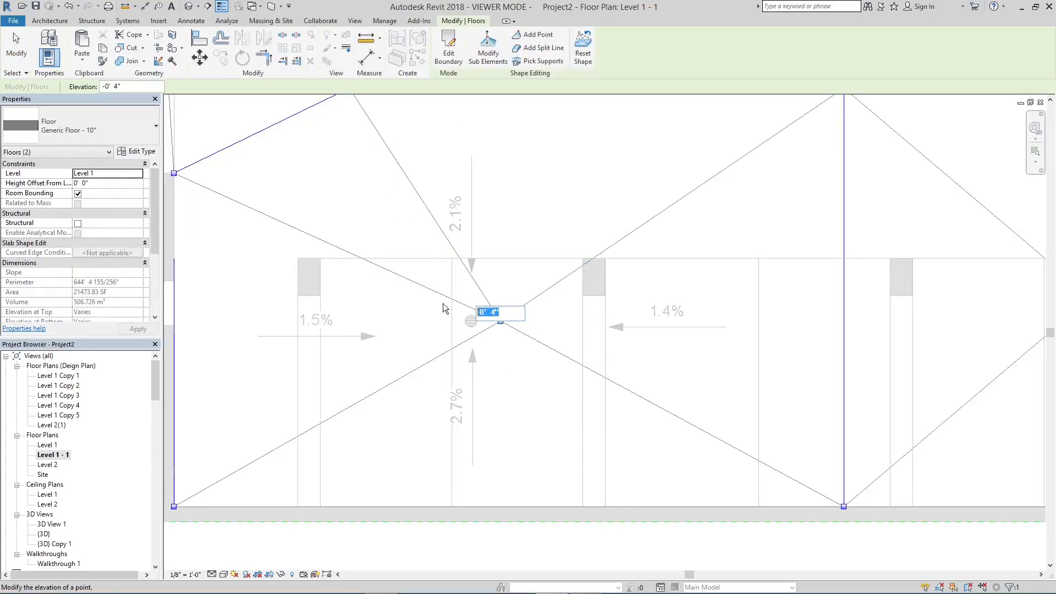
{"action": "type", "text": "-4.5\""}
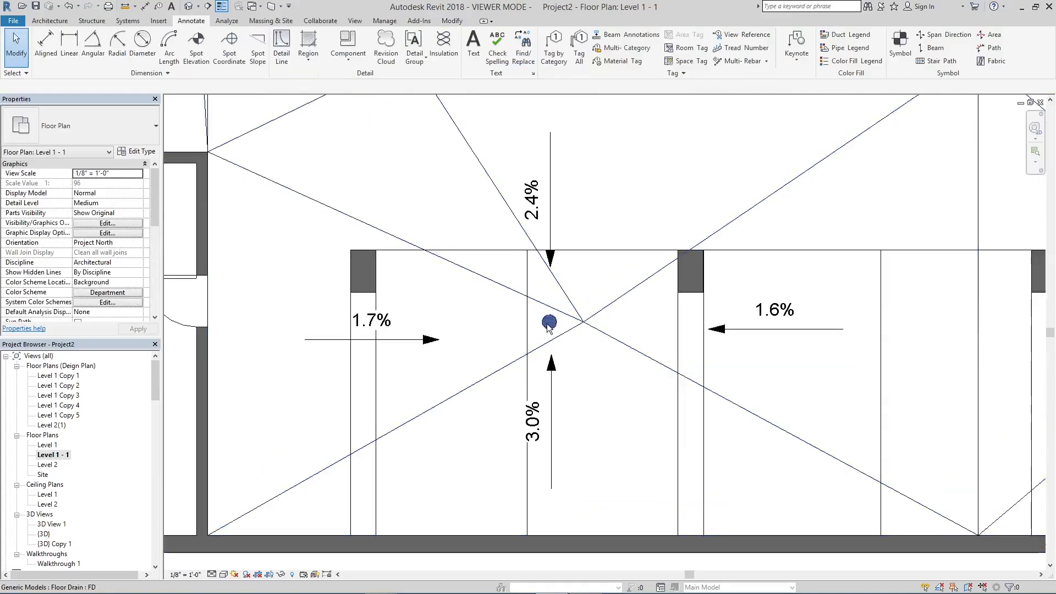
{"action": "left_click", "coordinate": [549, 324]}
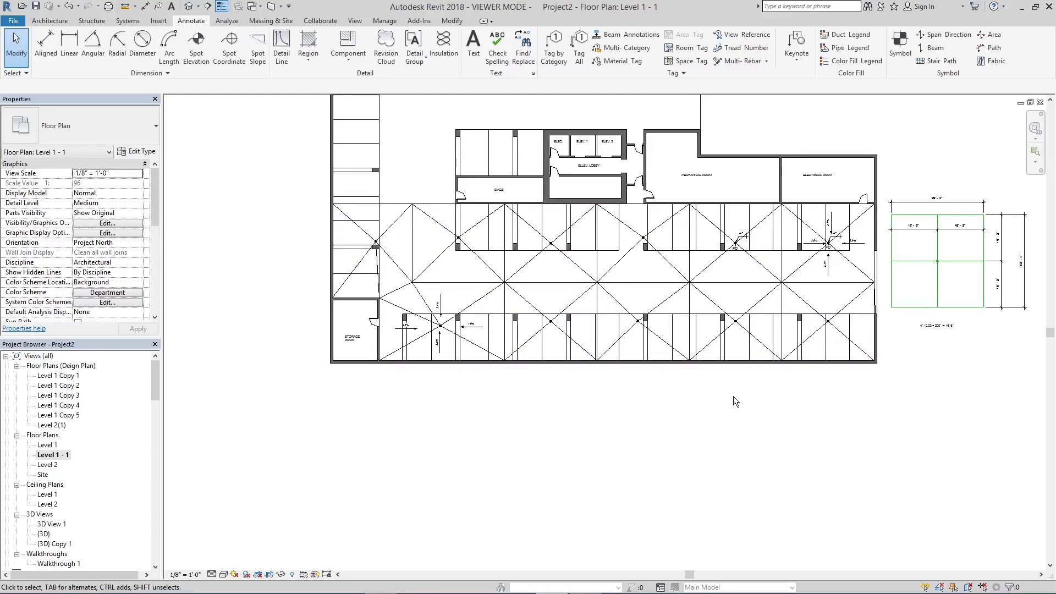
{"action": "mouse_move", "coordinate": [735, 401]}
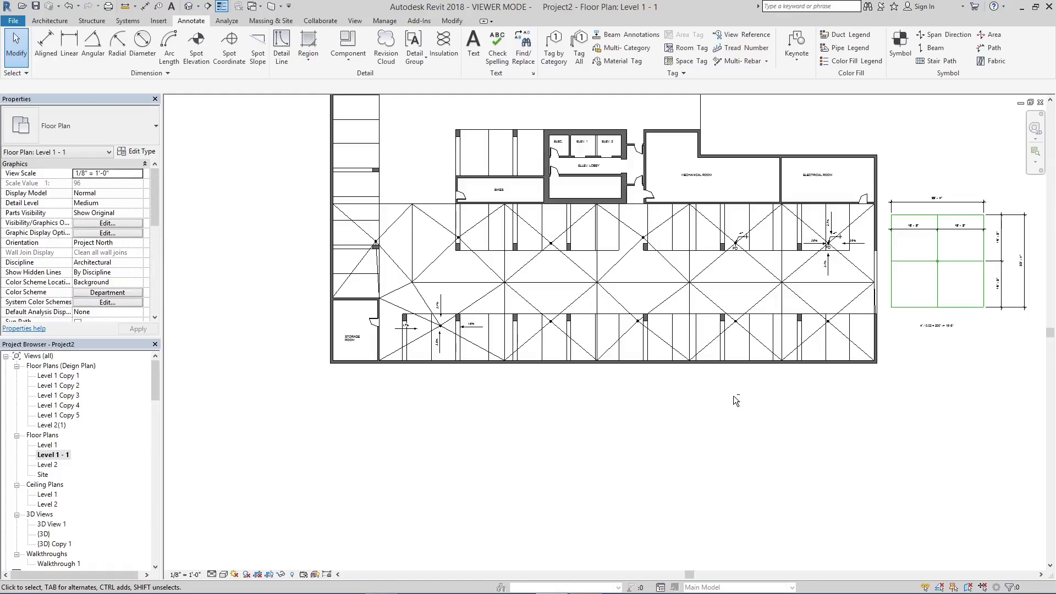